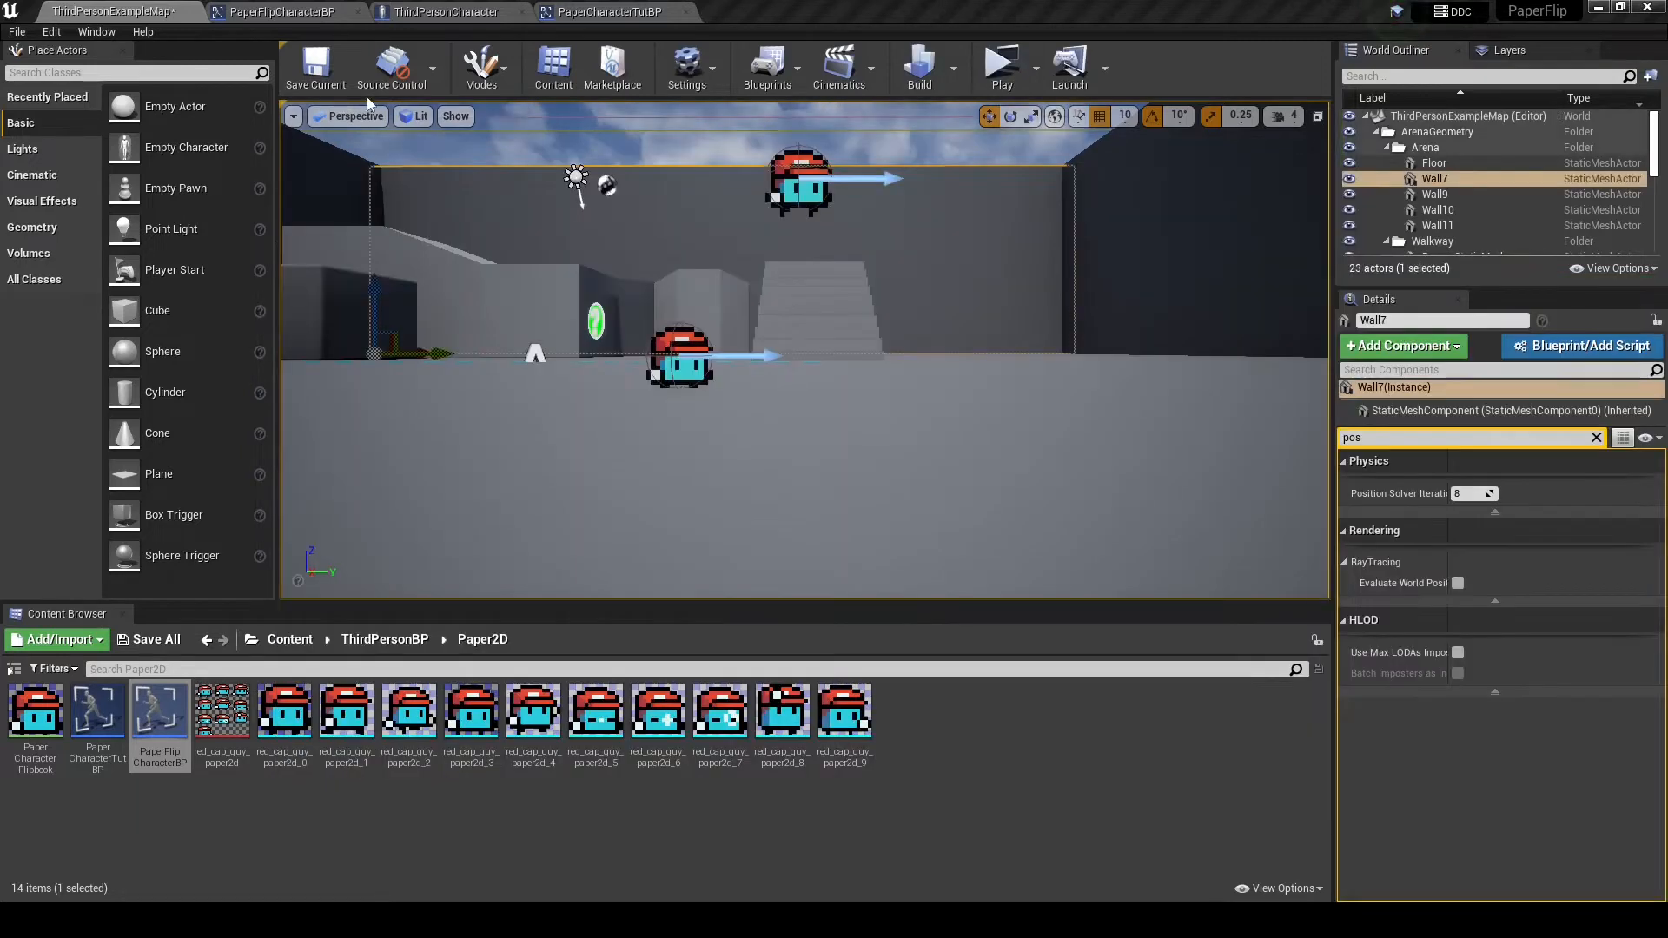
Create Boolean variables FaceRight?, InputMoveRight and InputMoveForward in My Blueprint
{"action": "left_click", "coordinate": [605, 12]}
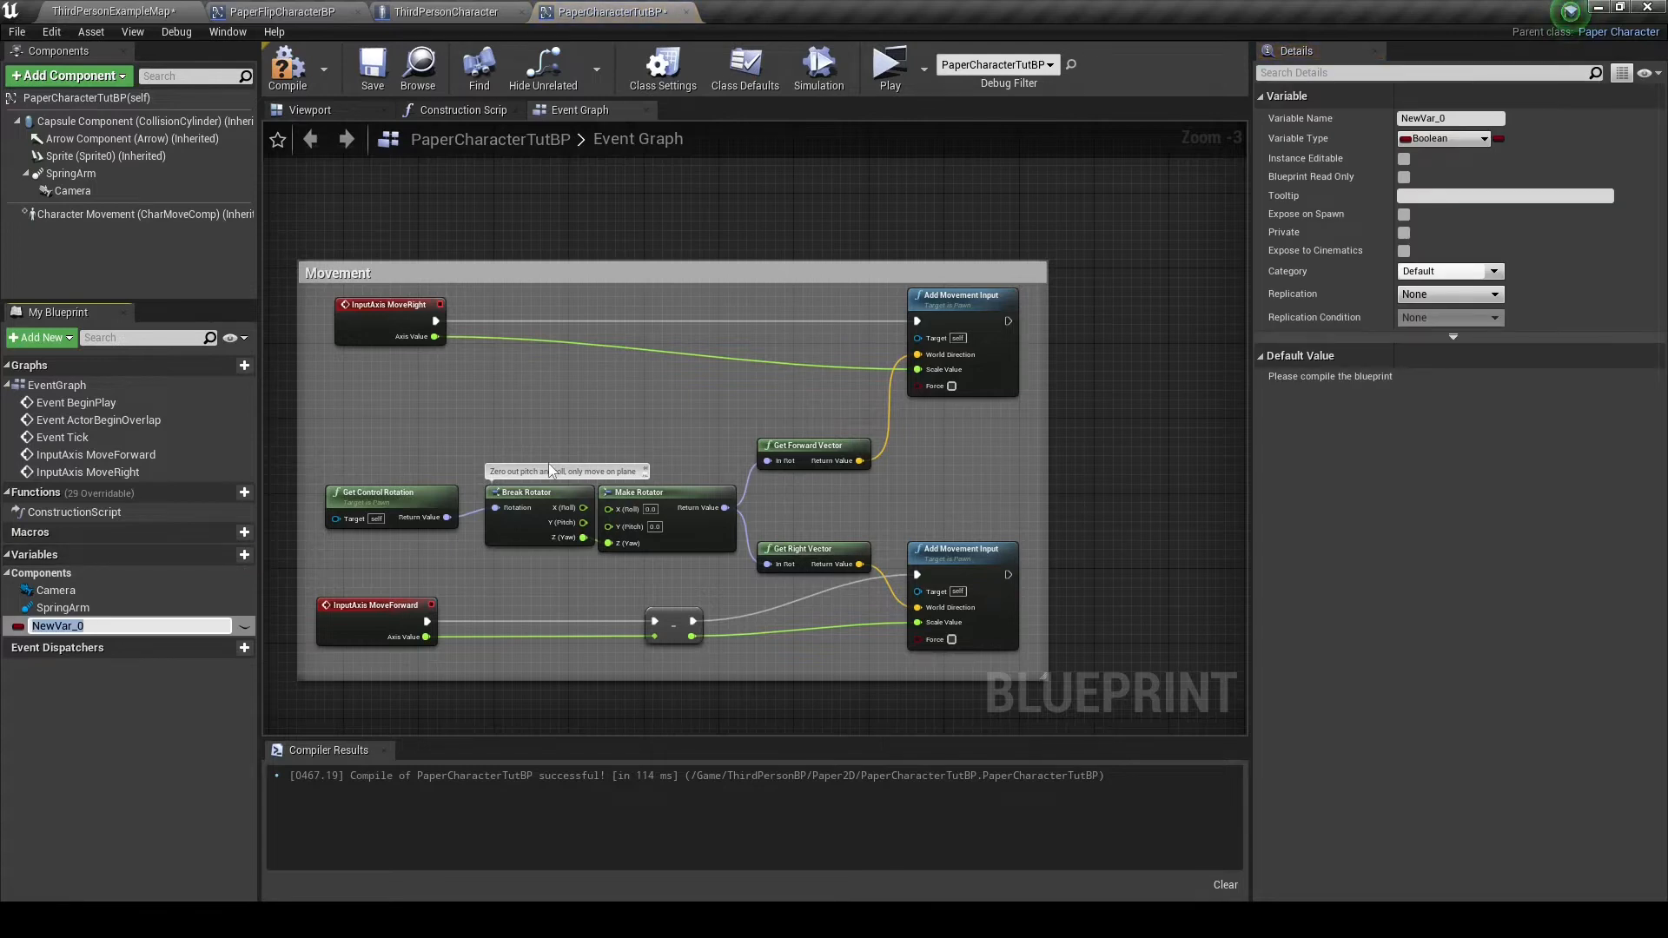
{"action": "type", "text": "FaceRight?"}
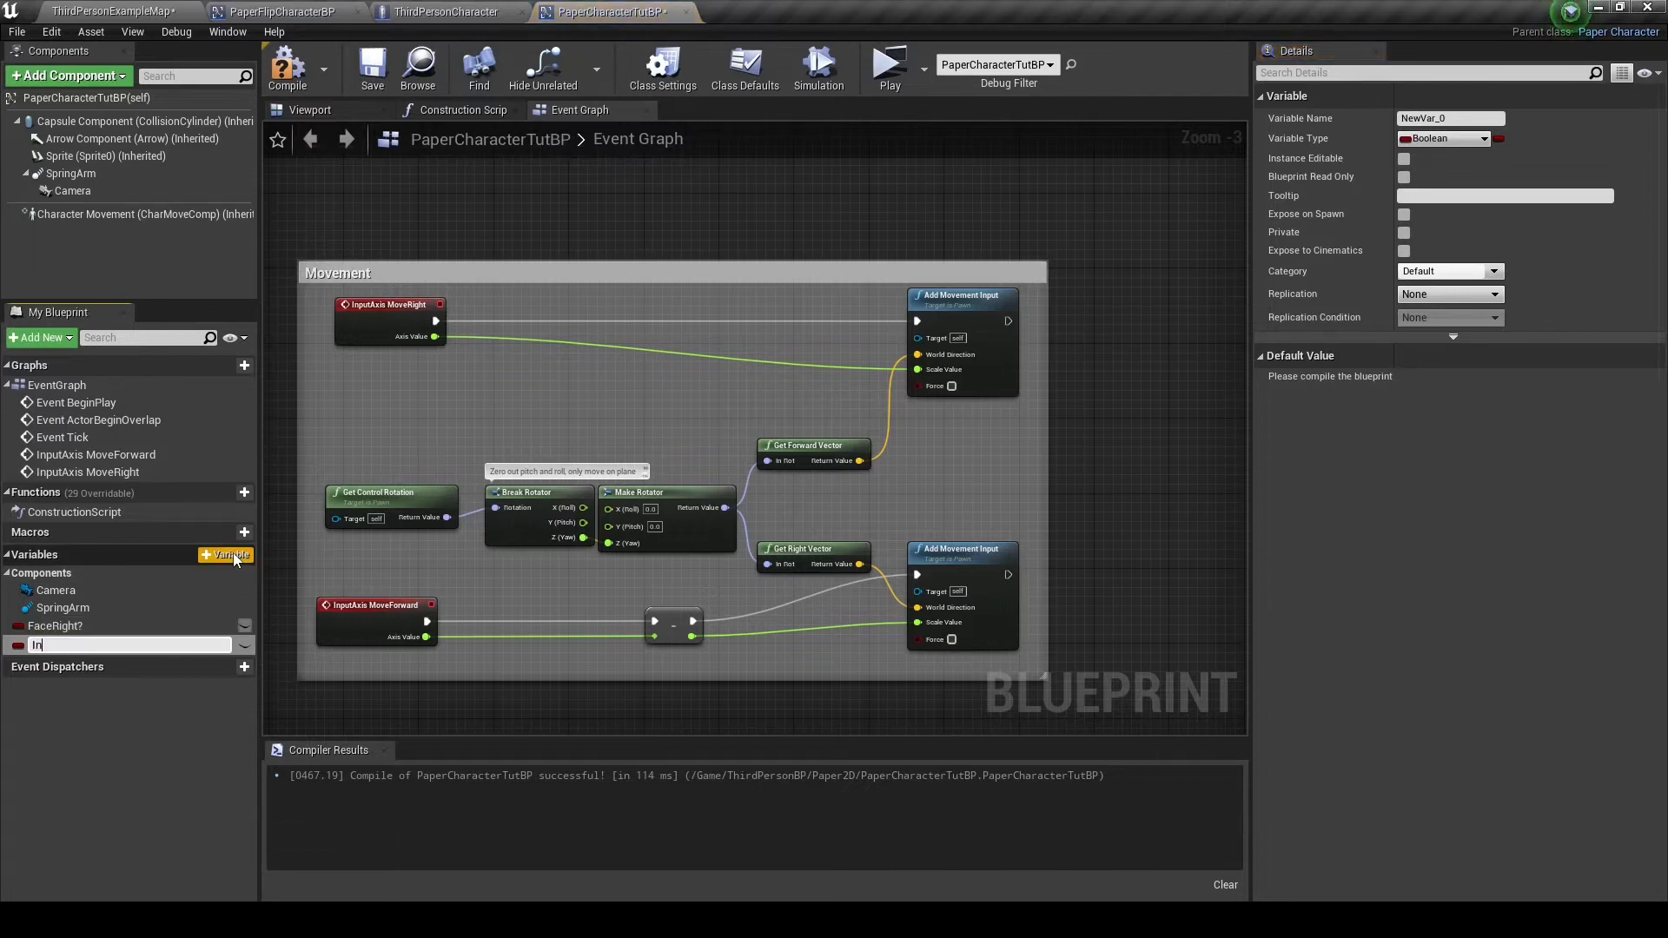
{"action": "type", "text": "InputMoveRight"}
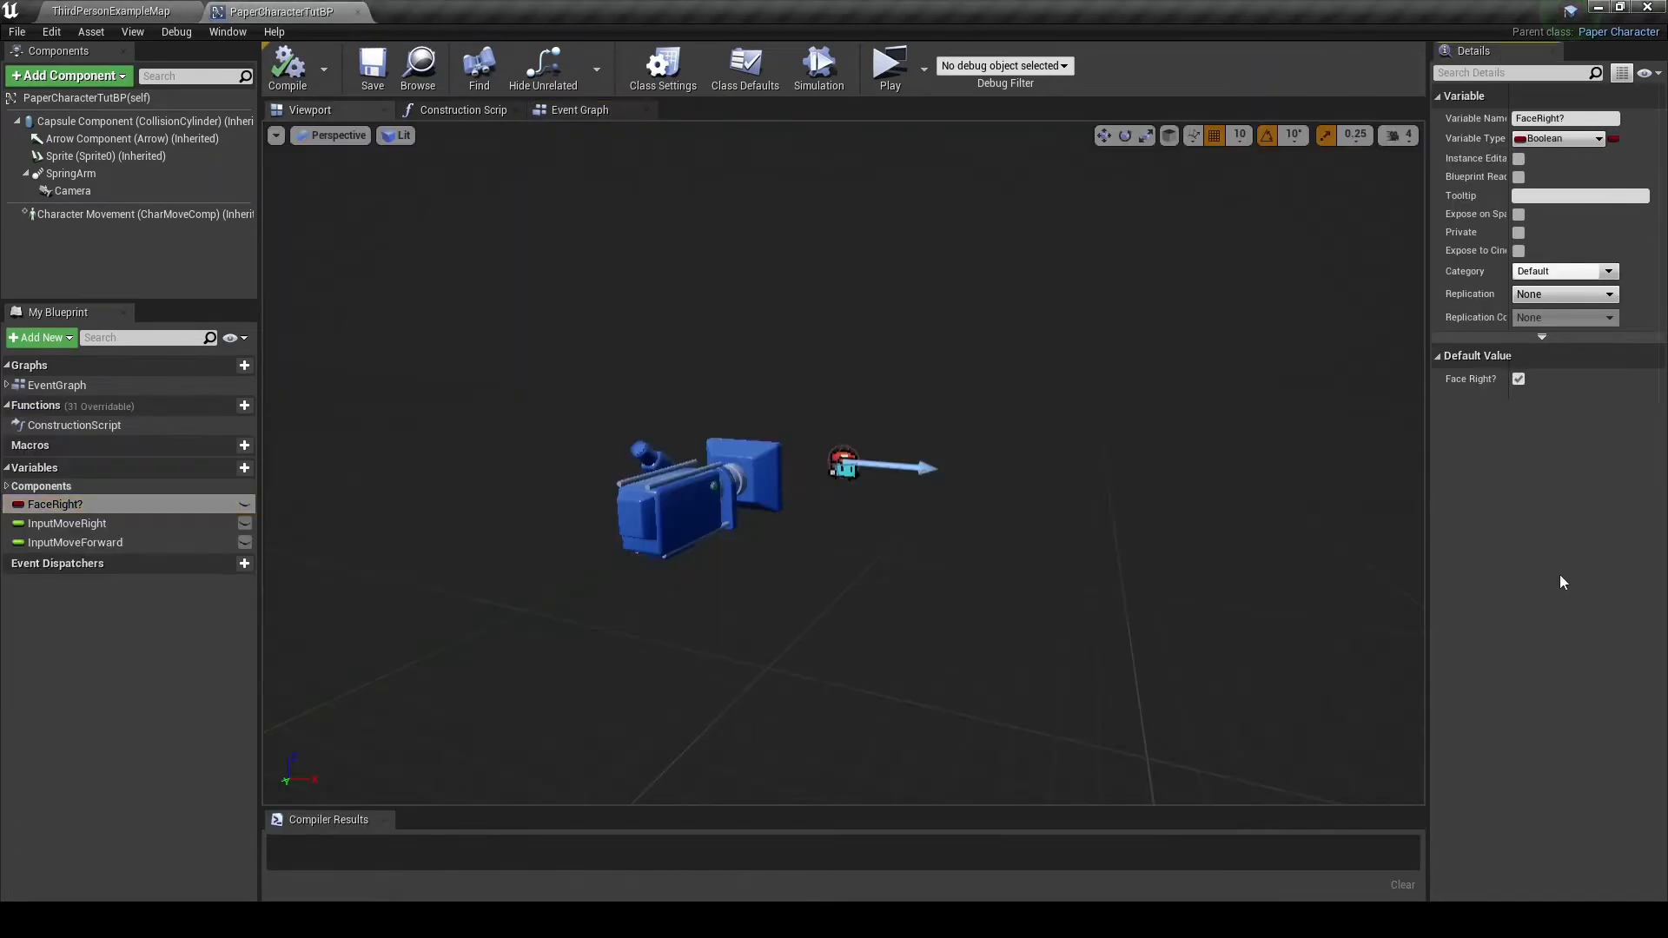
Leave FaceRight? default checked true after toggling it, then compile the Blueprint
{"action": "left_click", "coordinate": [58, 503]}
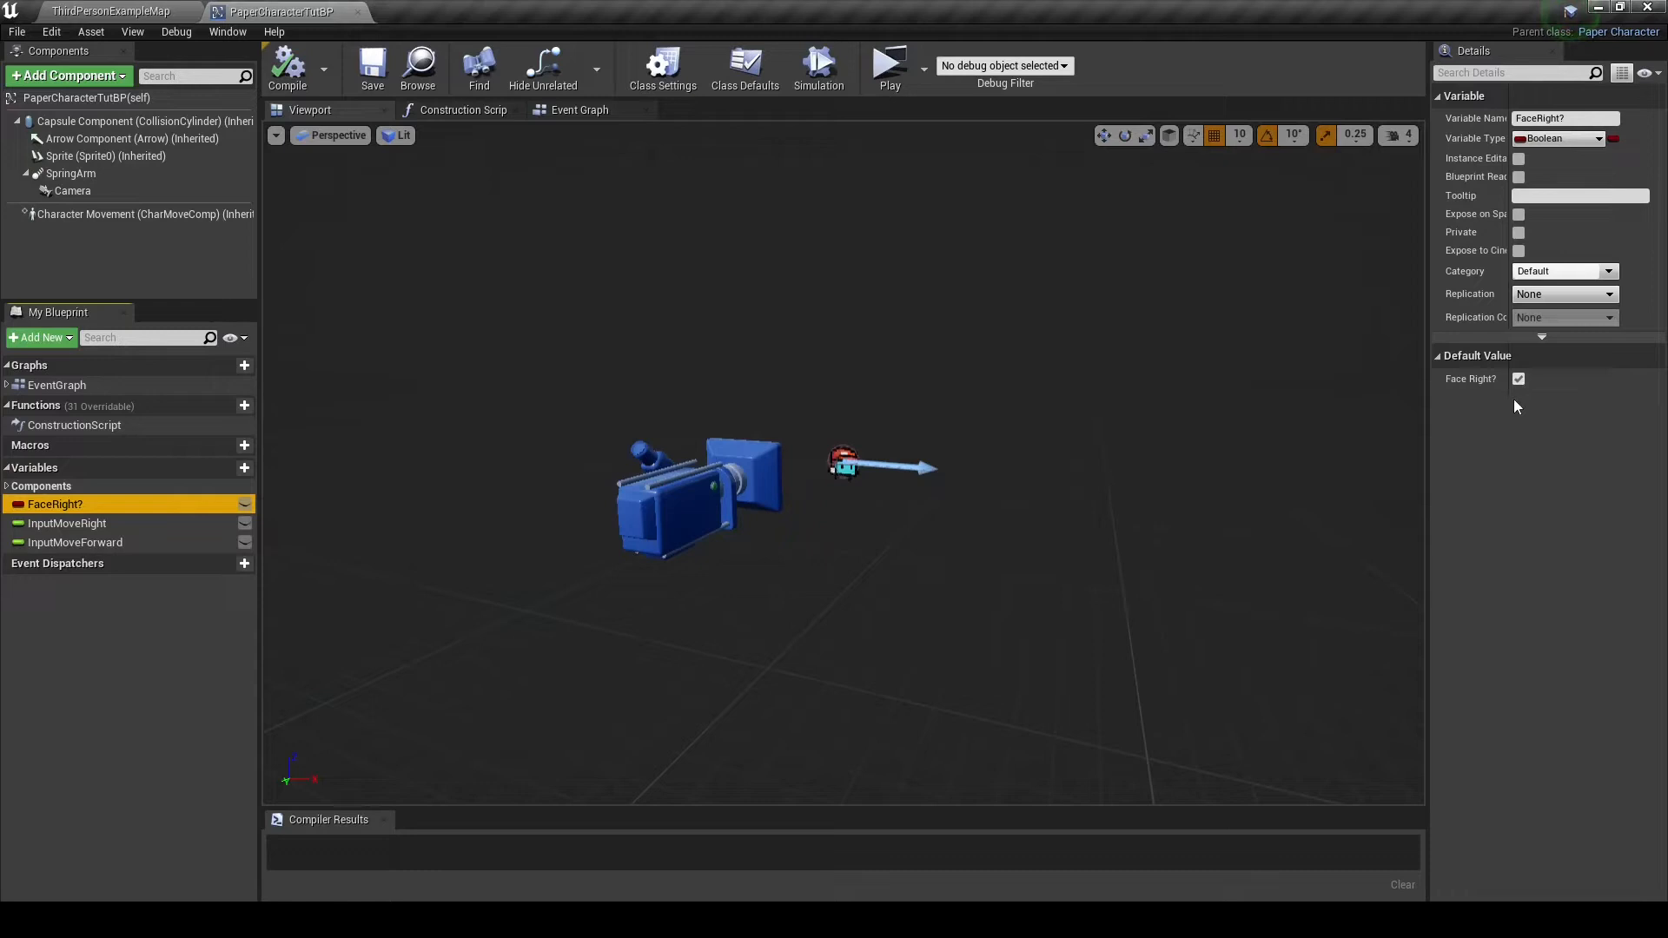
{"action": "left_click", "coordinate": [1518, 379]}
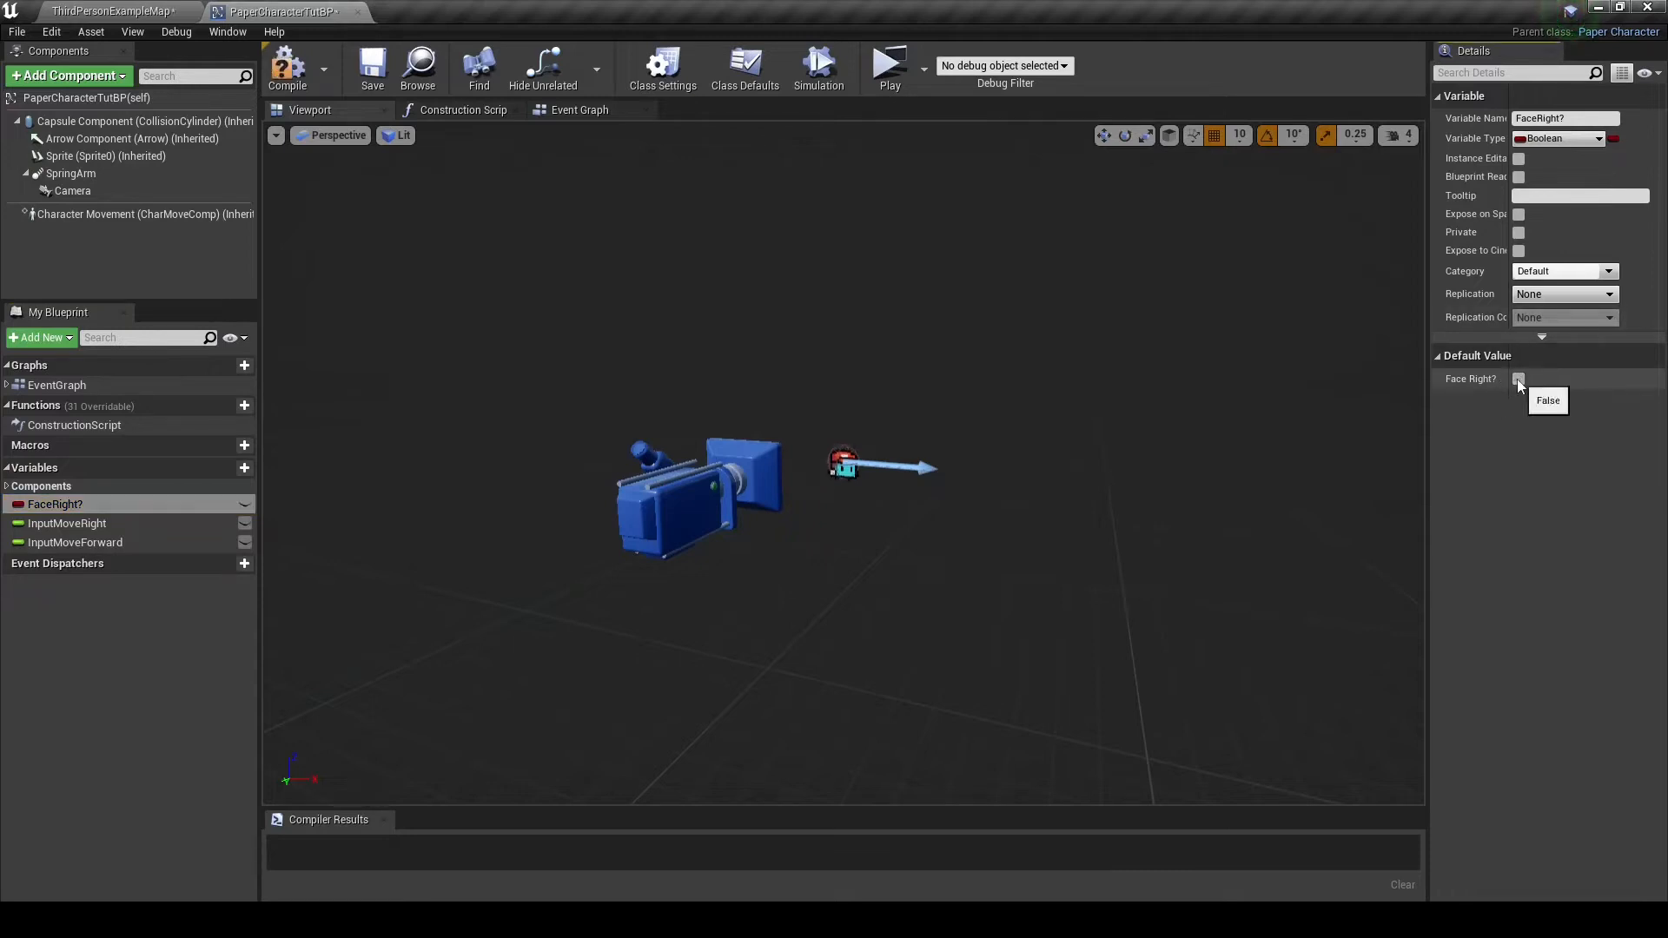
{"action": "left_click", "coordinate": [1518, 378]}
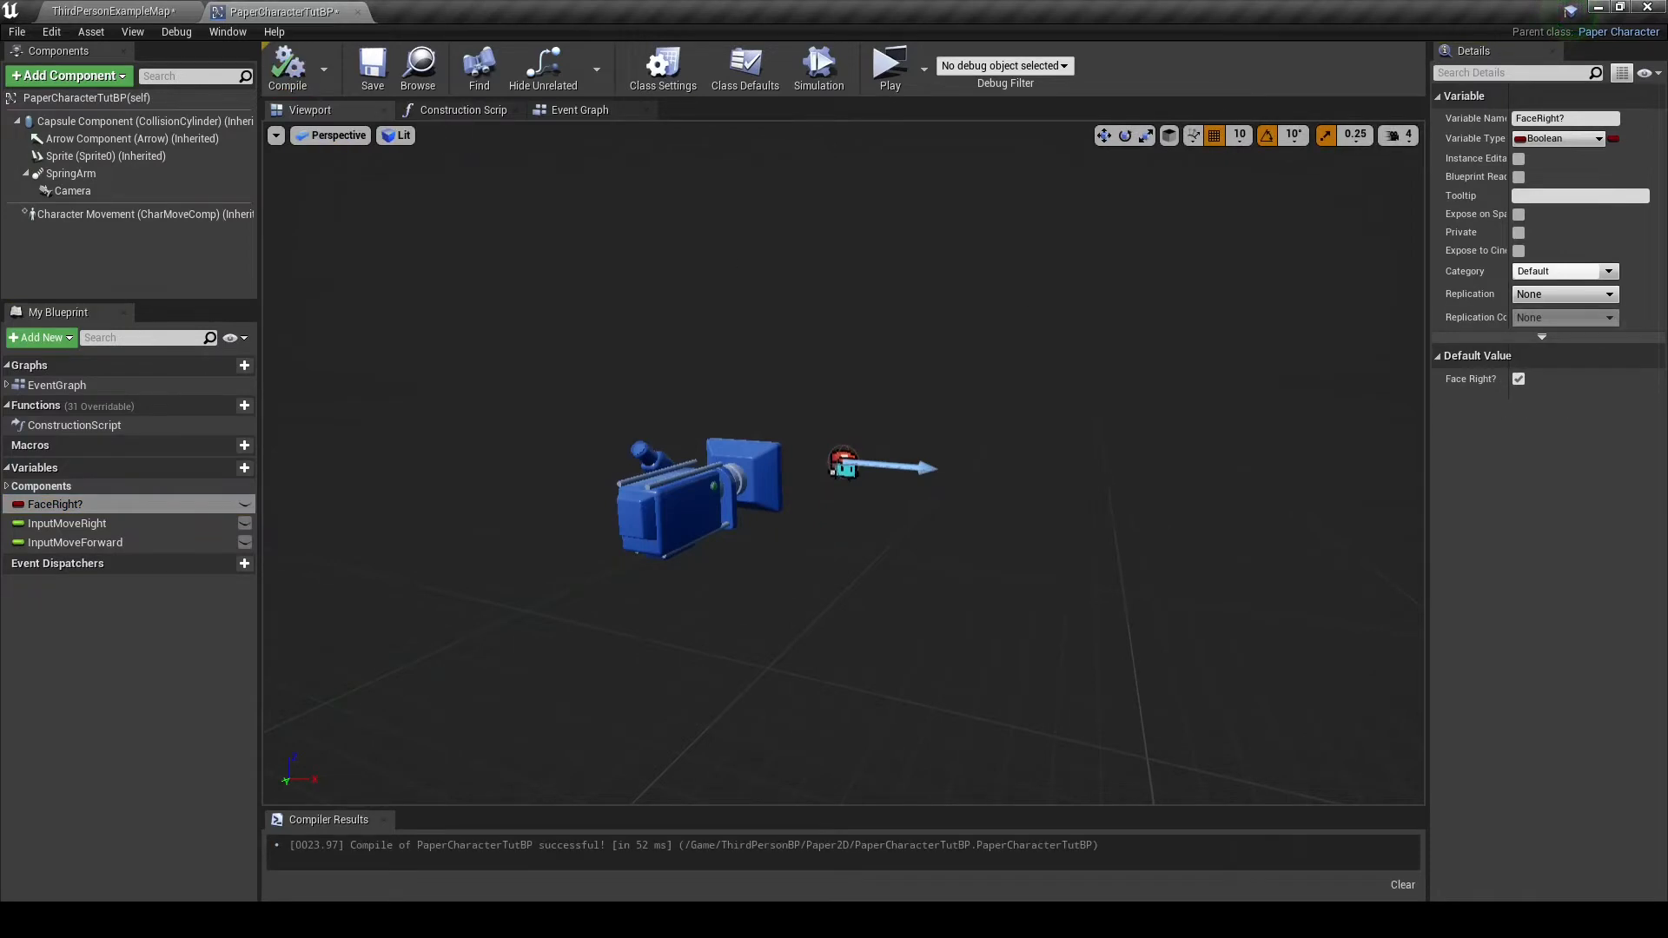
{"action": "left_click", "coordinate": [578, 110]}
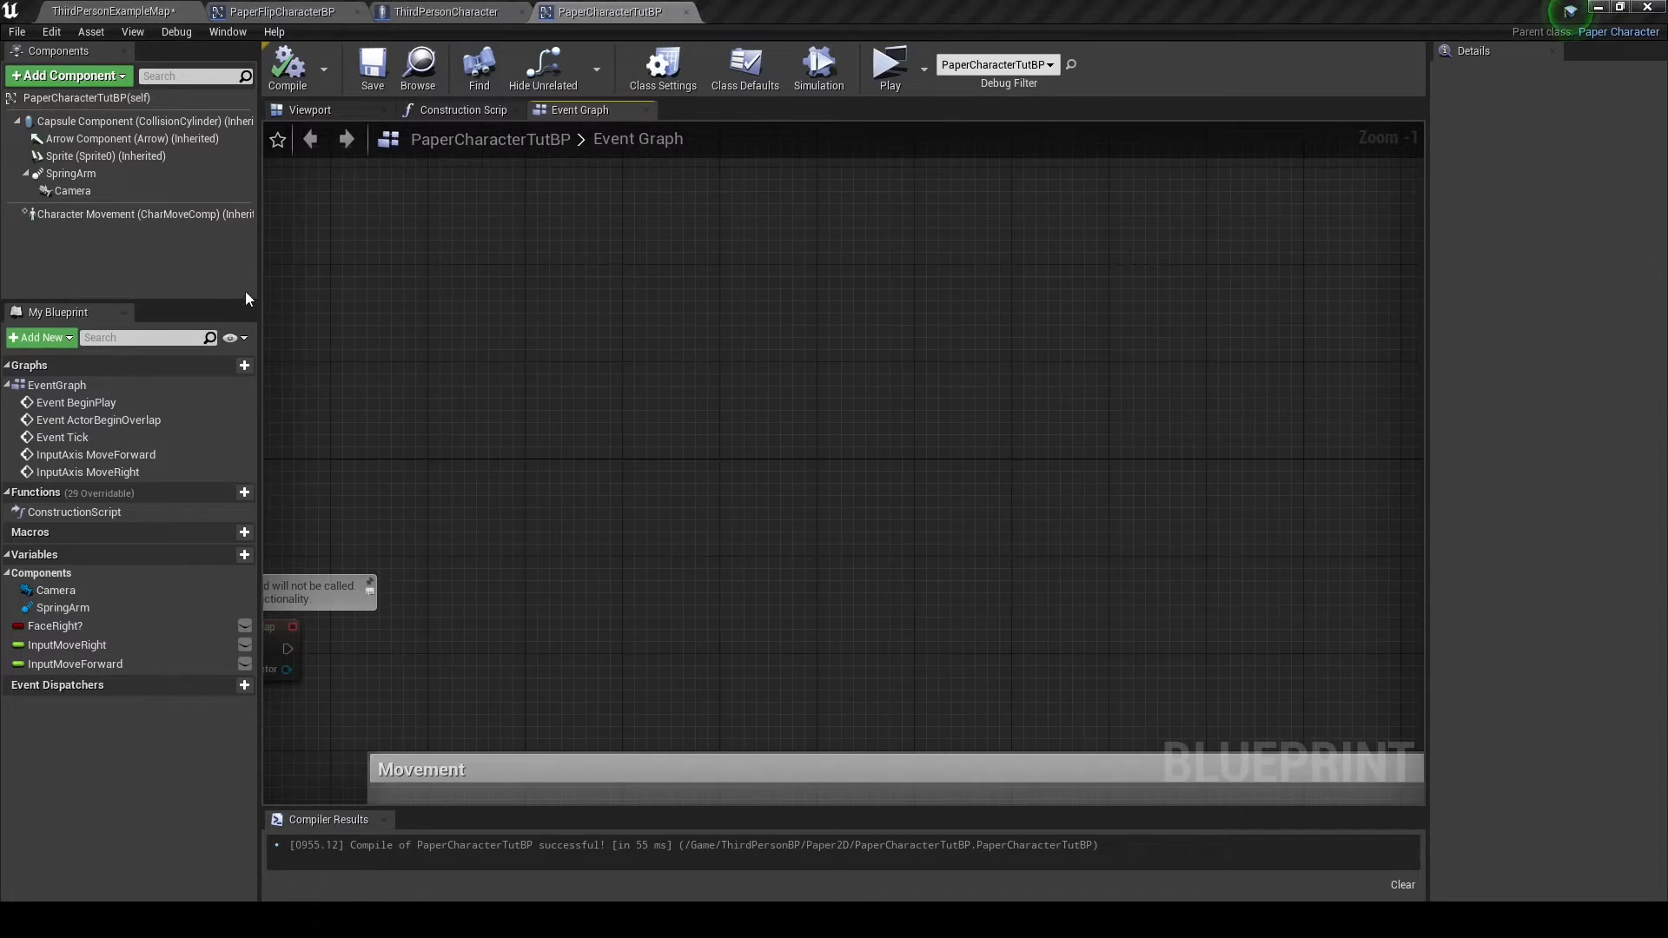
Feed Input Move Right != 0.0 AND Face Right? into a Branch and get the Sprite's Relative Scale 3D
{"action": "left_click", "coordinate": [106, 154]}
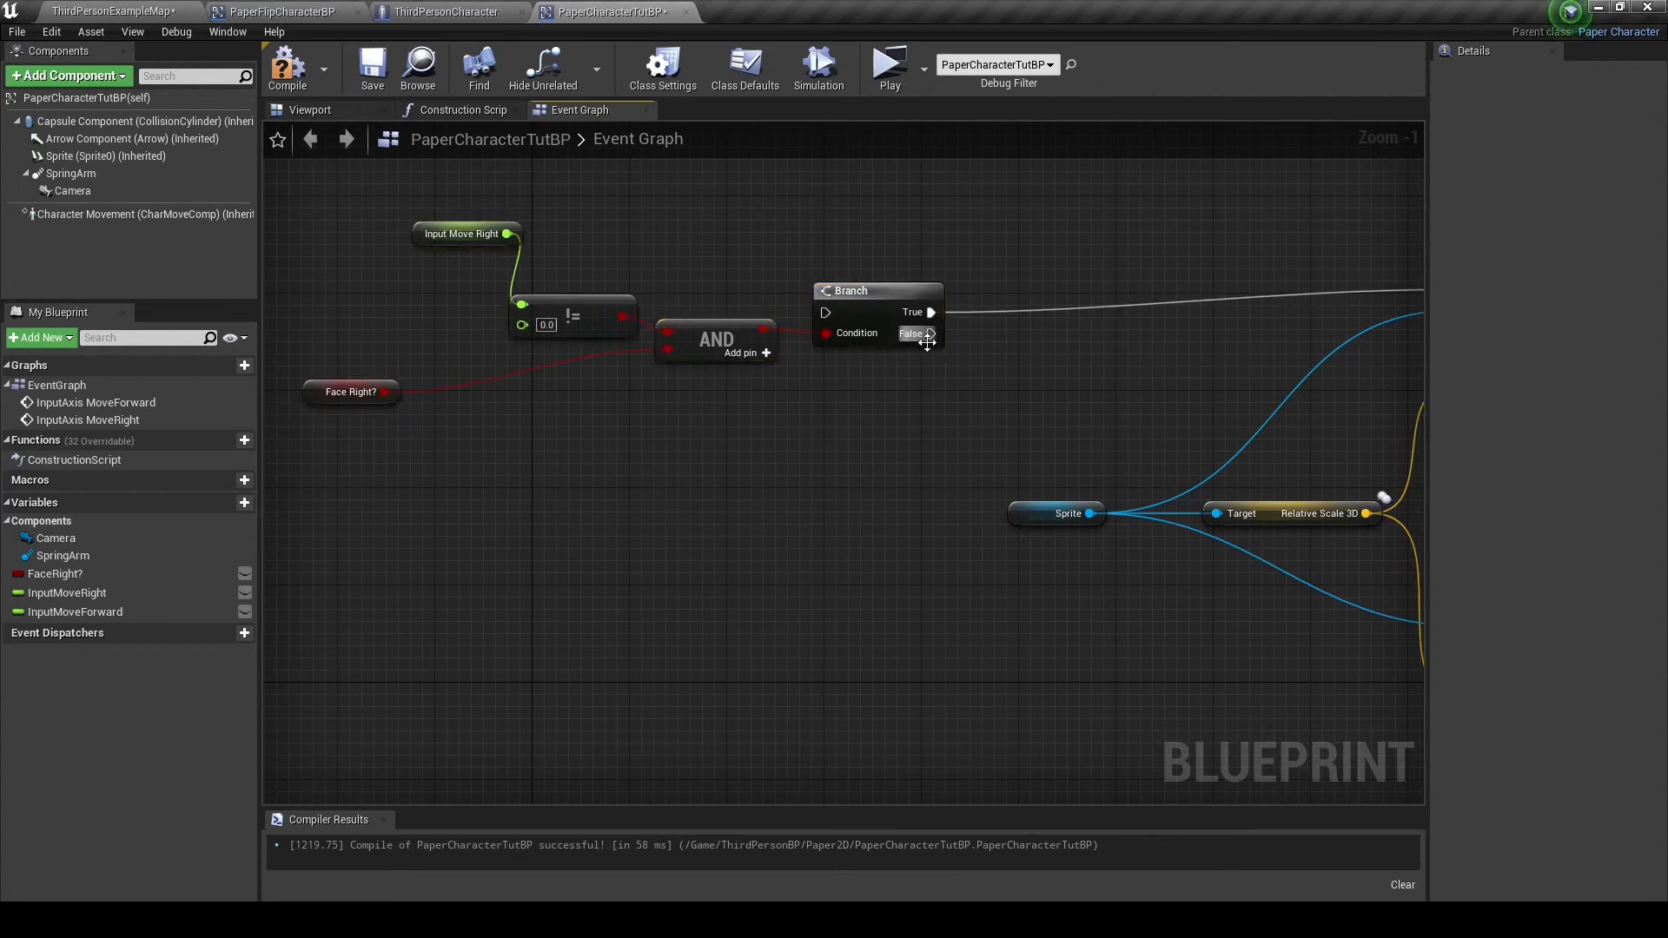
Chain a second Branch on NOT Face Right? off the False output, save, and place Event Tick
{"action": "left_click", "coordinate": [875, 290]}
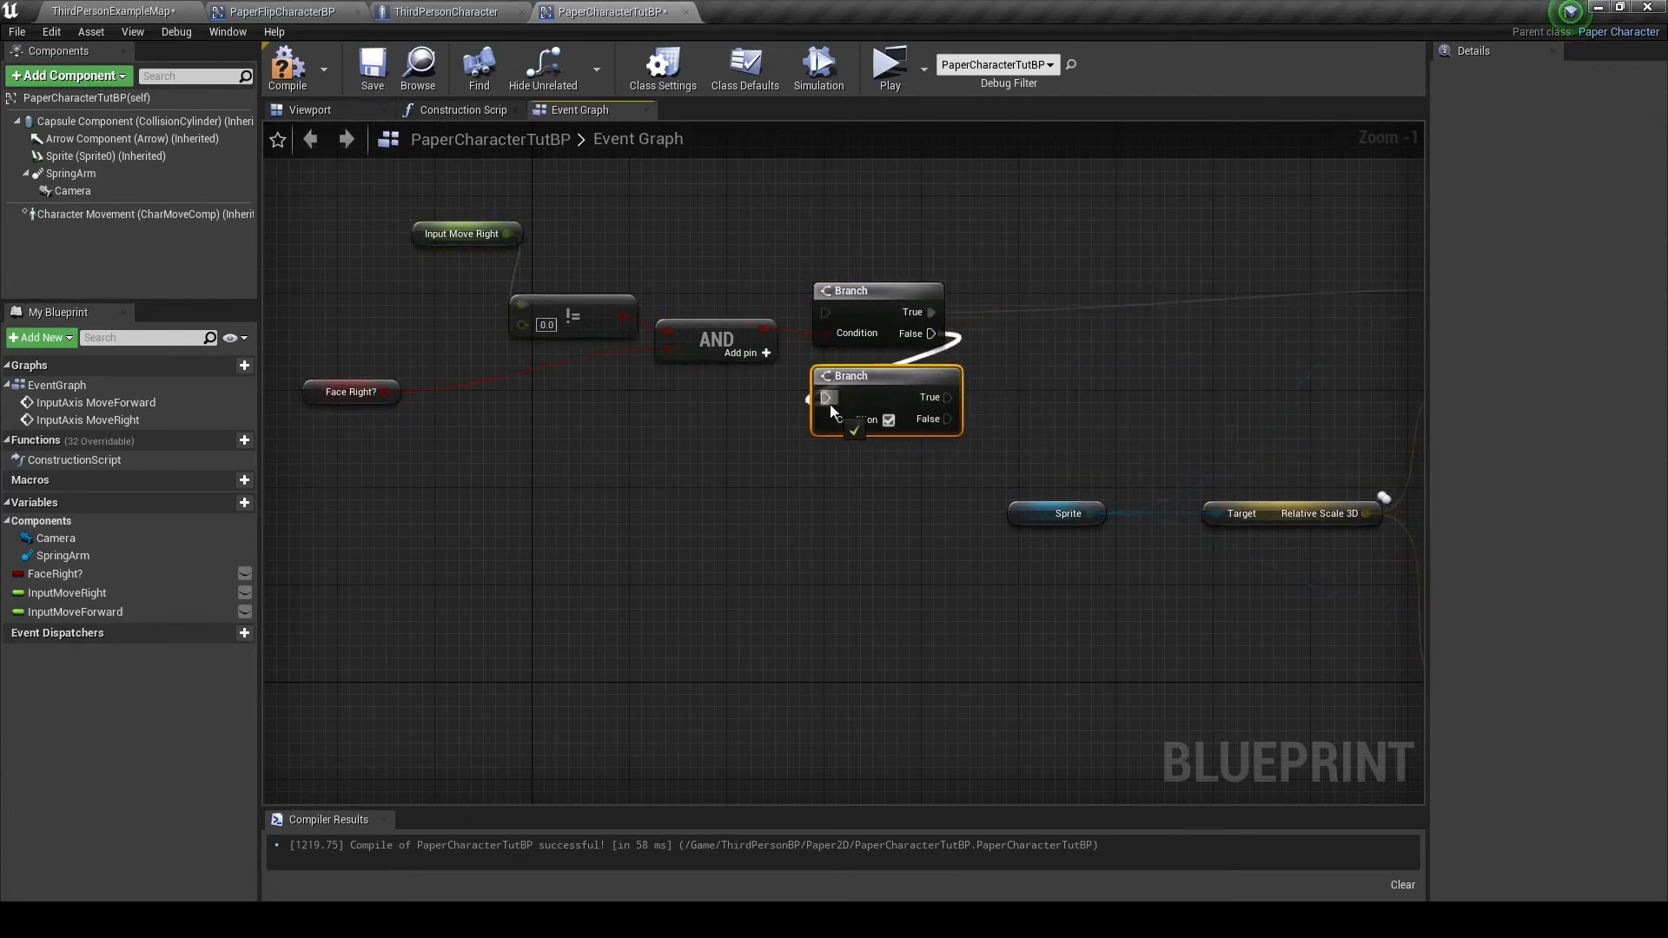
{"action": "left_click_drag", "start_coordinate": [384, 391], "coordinate": [463, 462]}
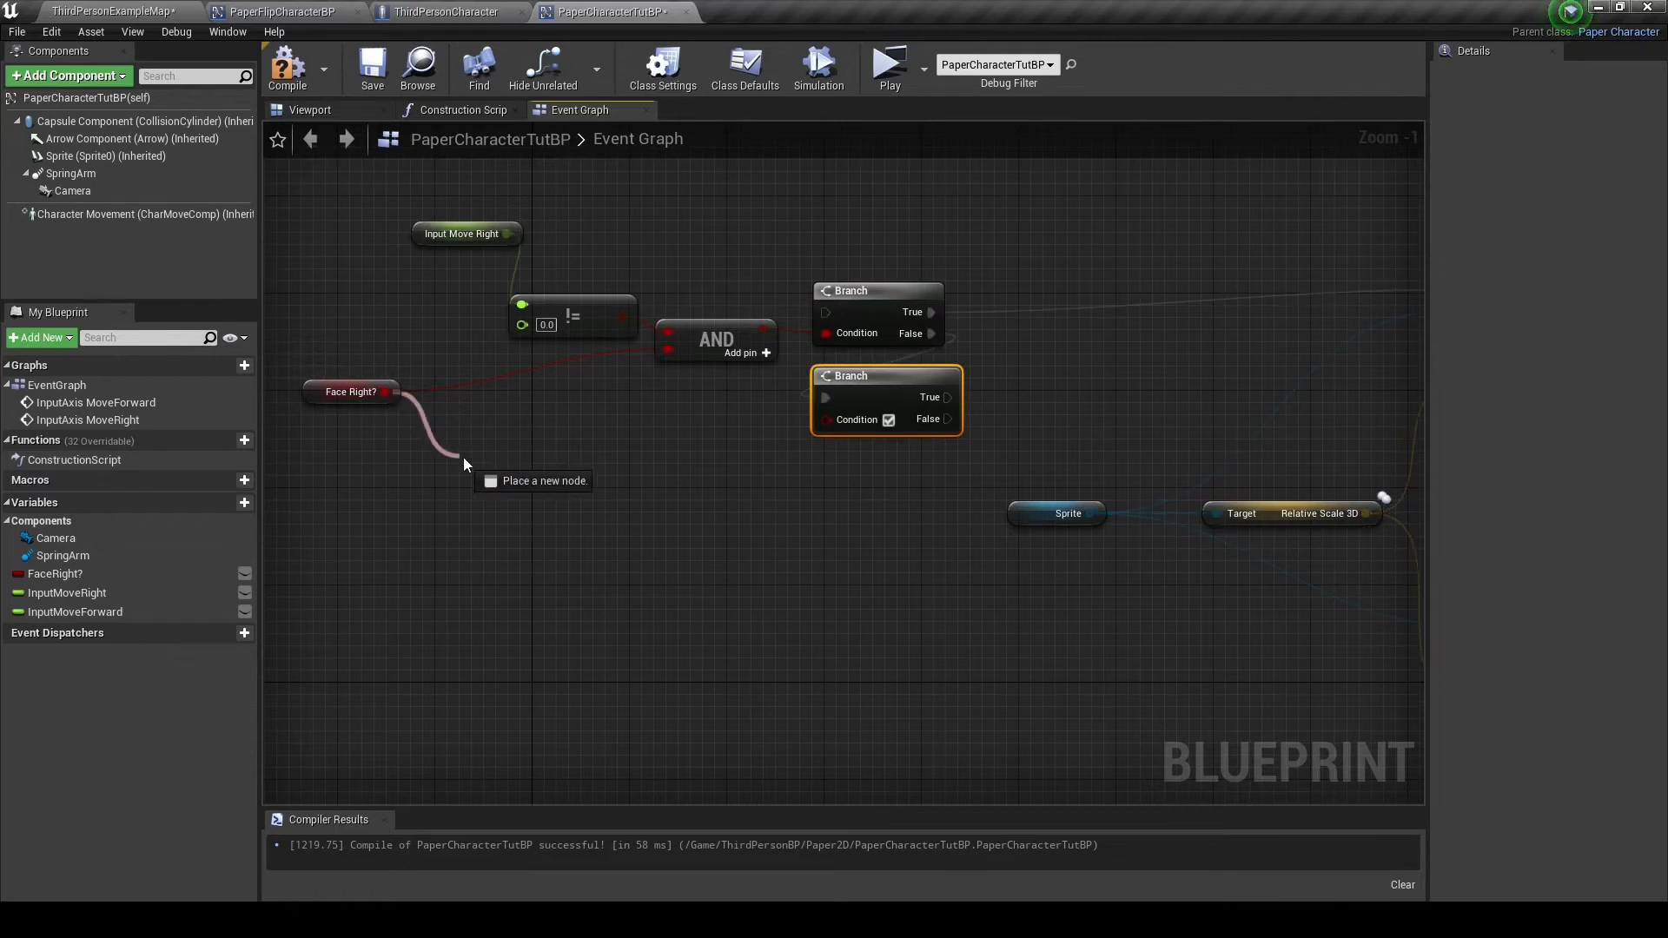
{"action": "left_click", "coordinate": [522, 466]}
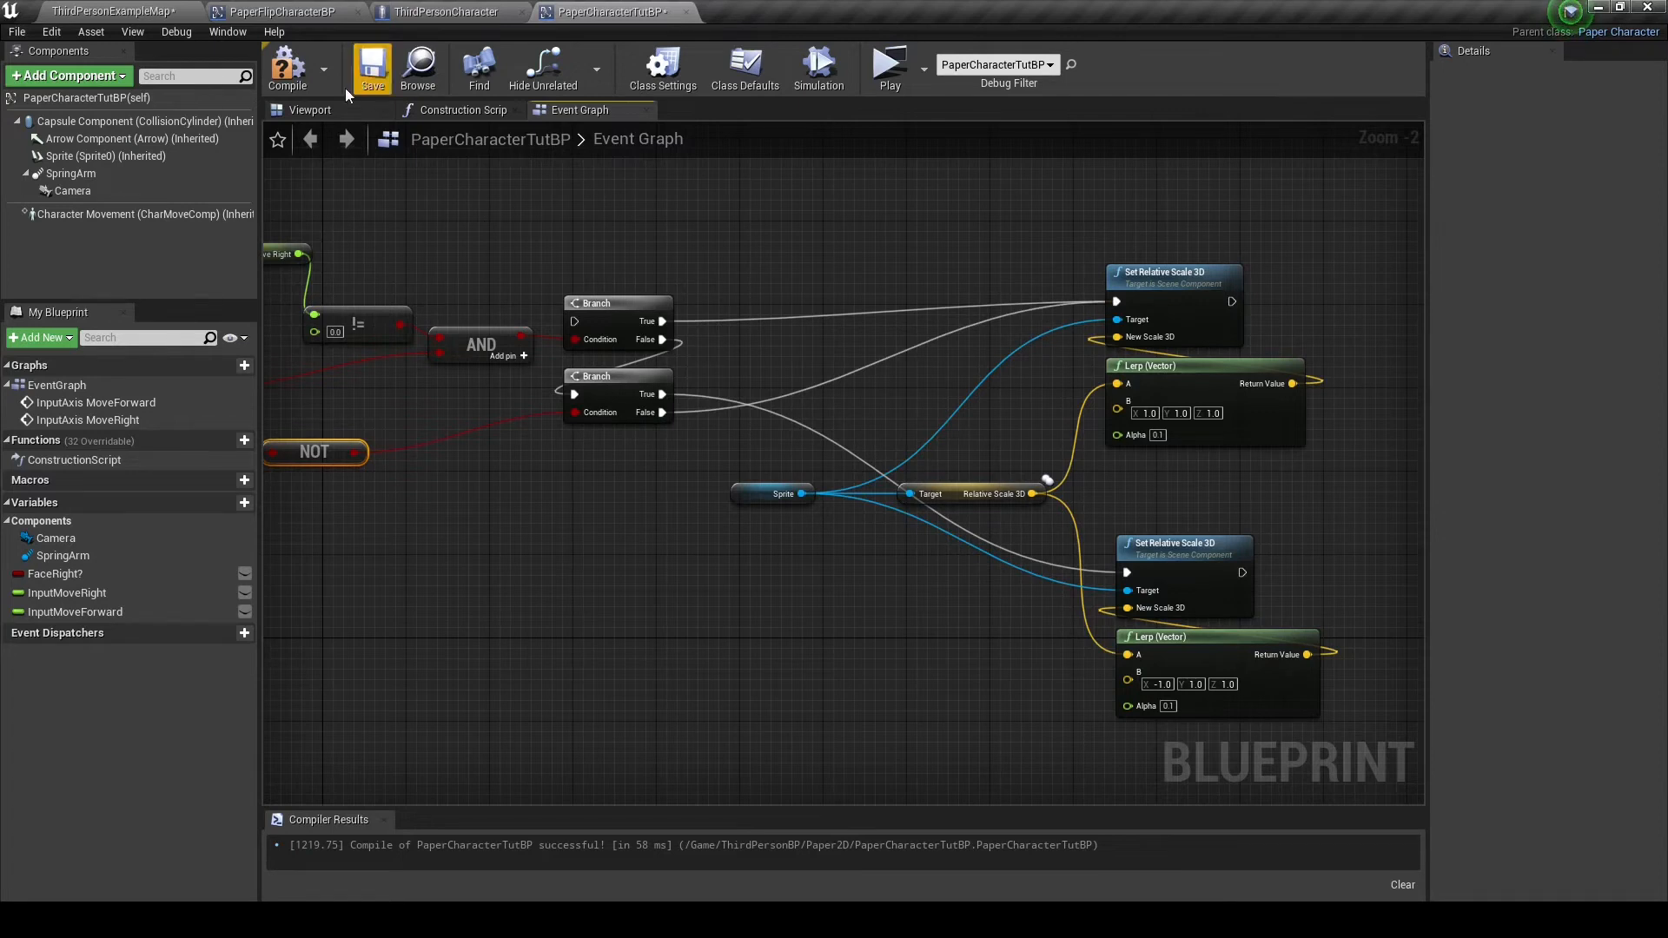
{"action": "left_click", "coordinate": [372, 66]}
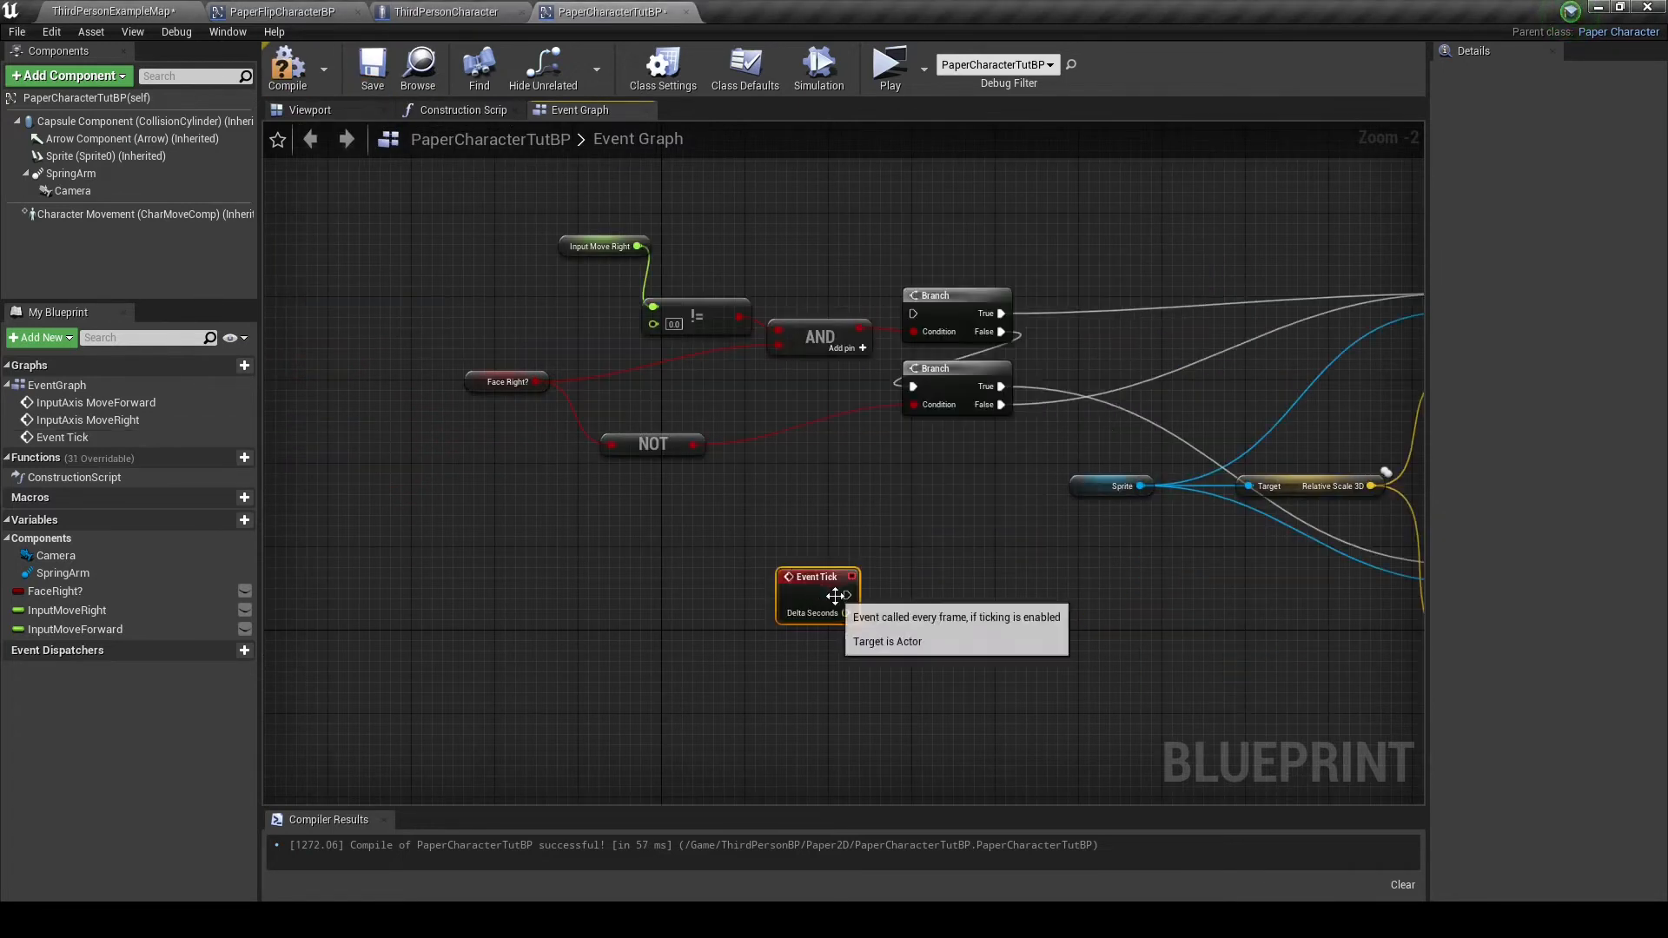
{"action": "left_click_drag", "start_coordinate": [816, 594], "coordinate": [817, 419]}
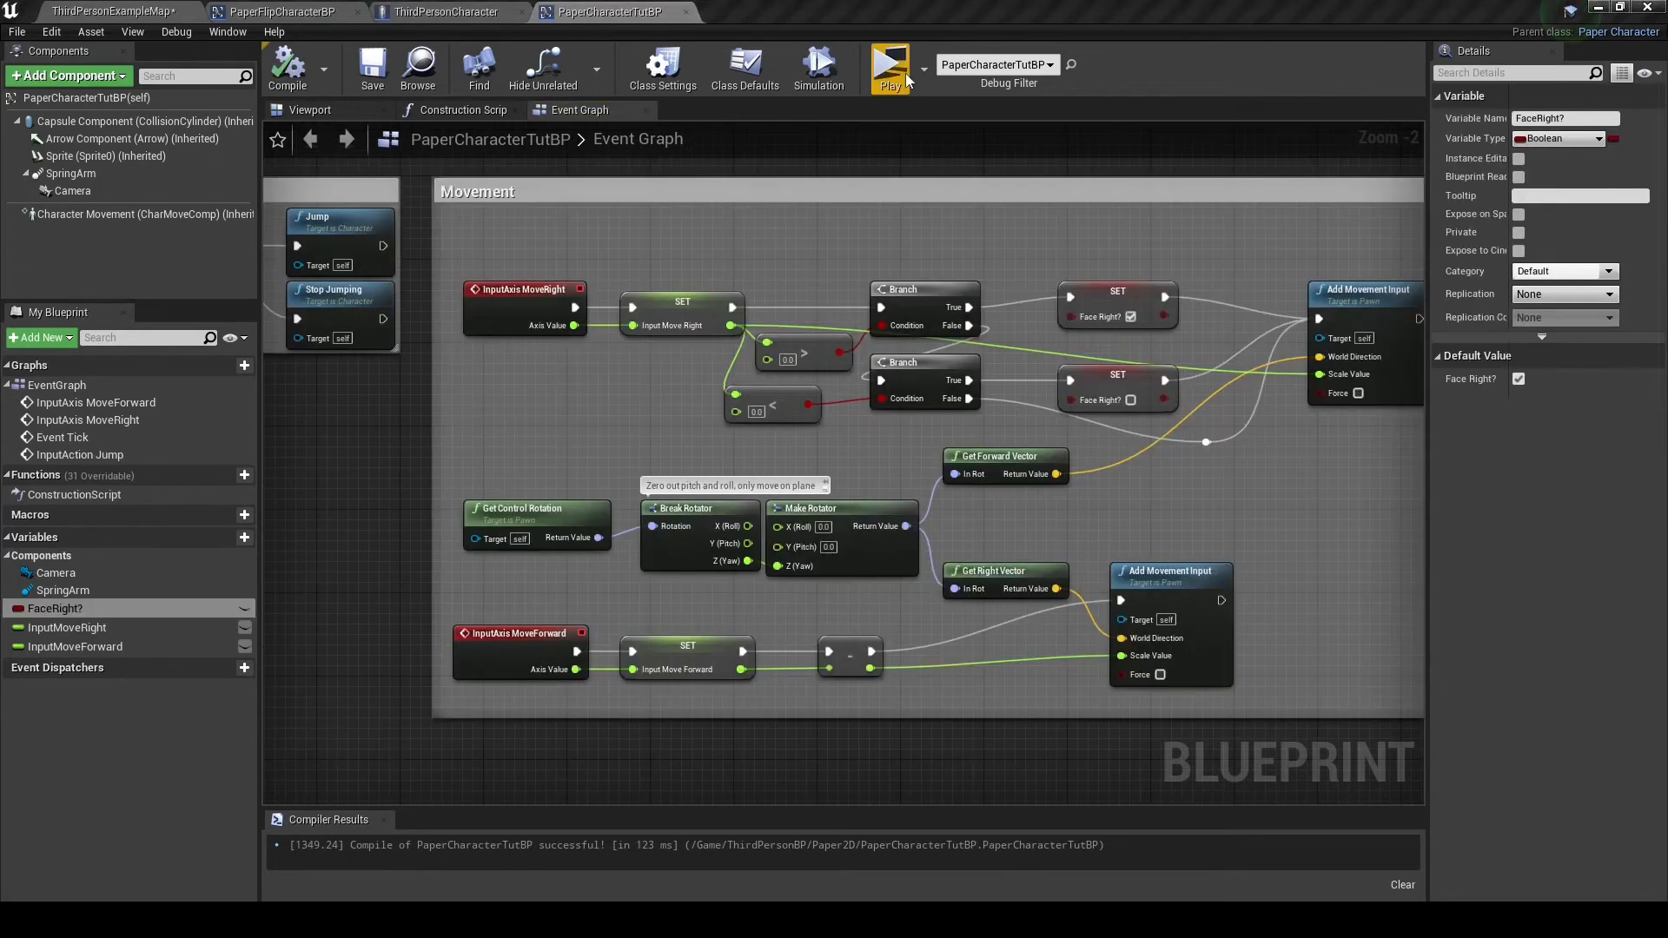
Place a Character Movement reference feeding an Is Moving on Ground node
{"action": "left_click", "coordinate": [889, 66]}
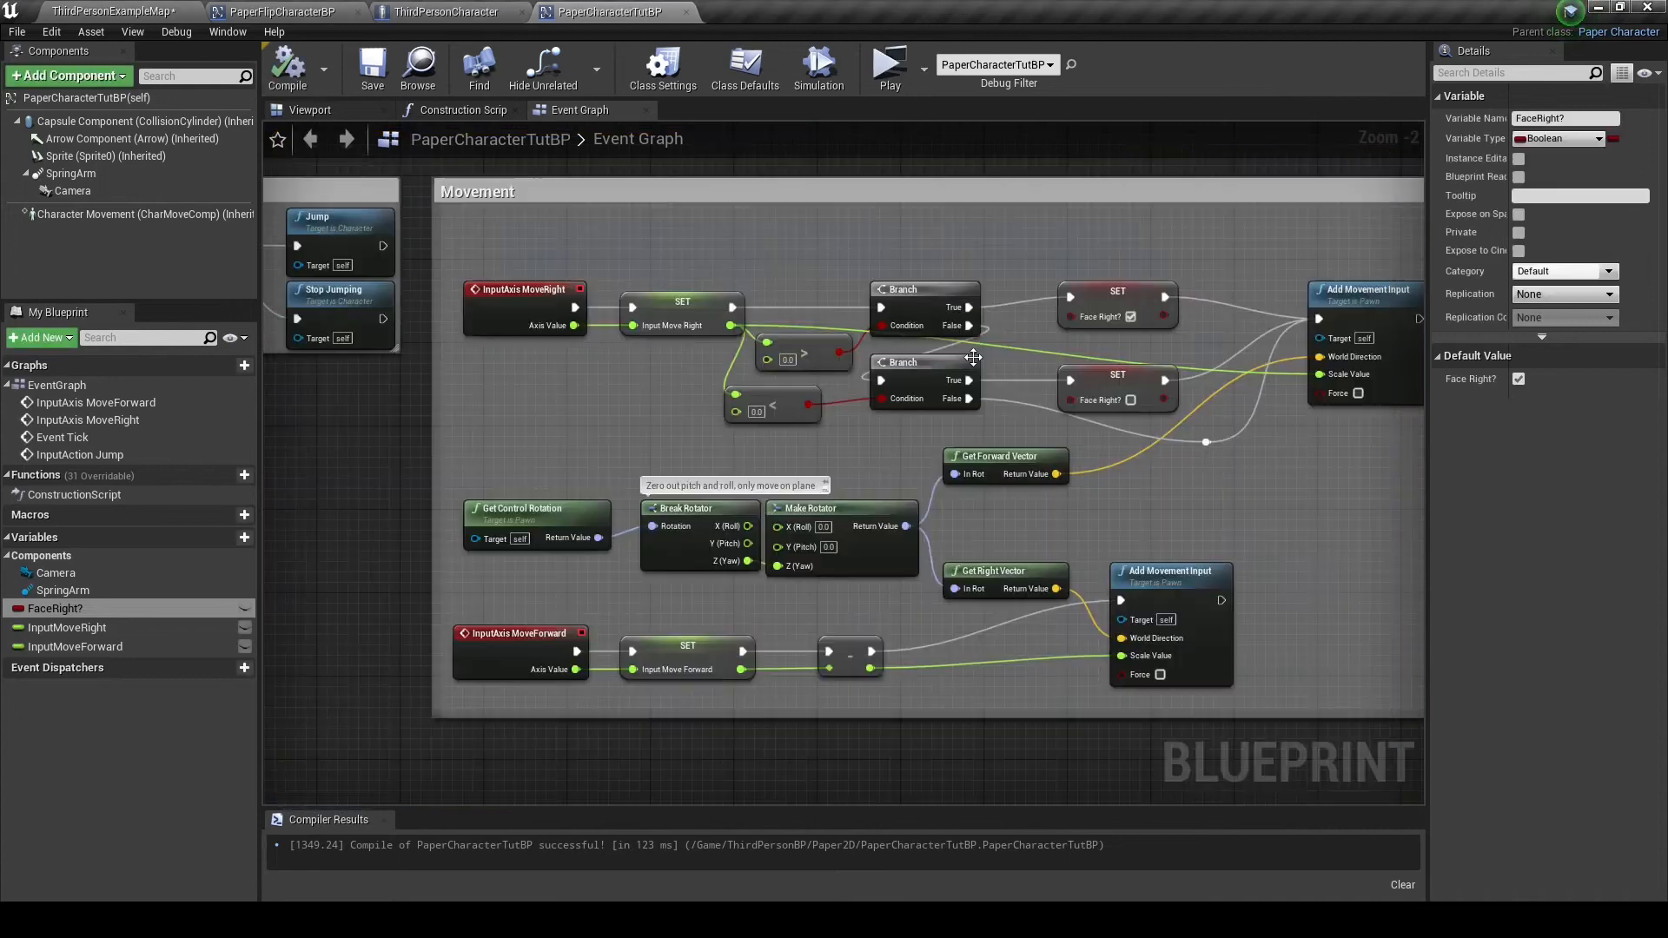
{"action": "left_click", "coordinate": [889, 64]}
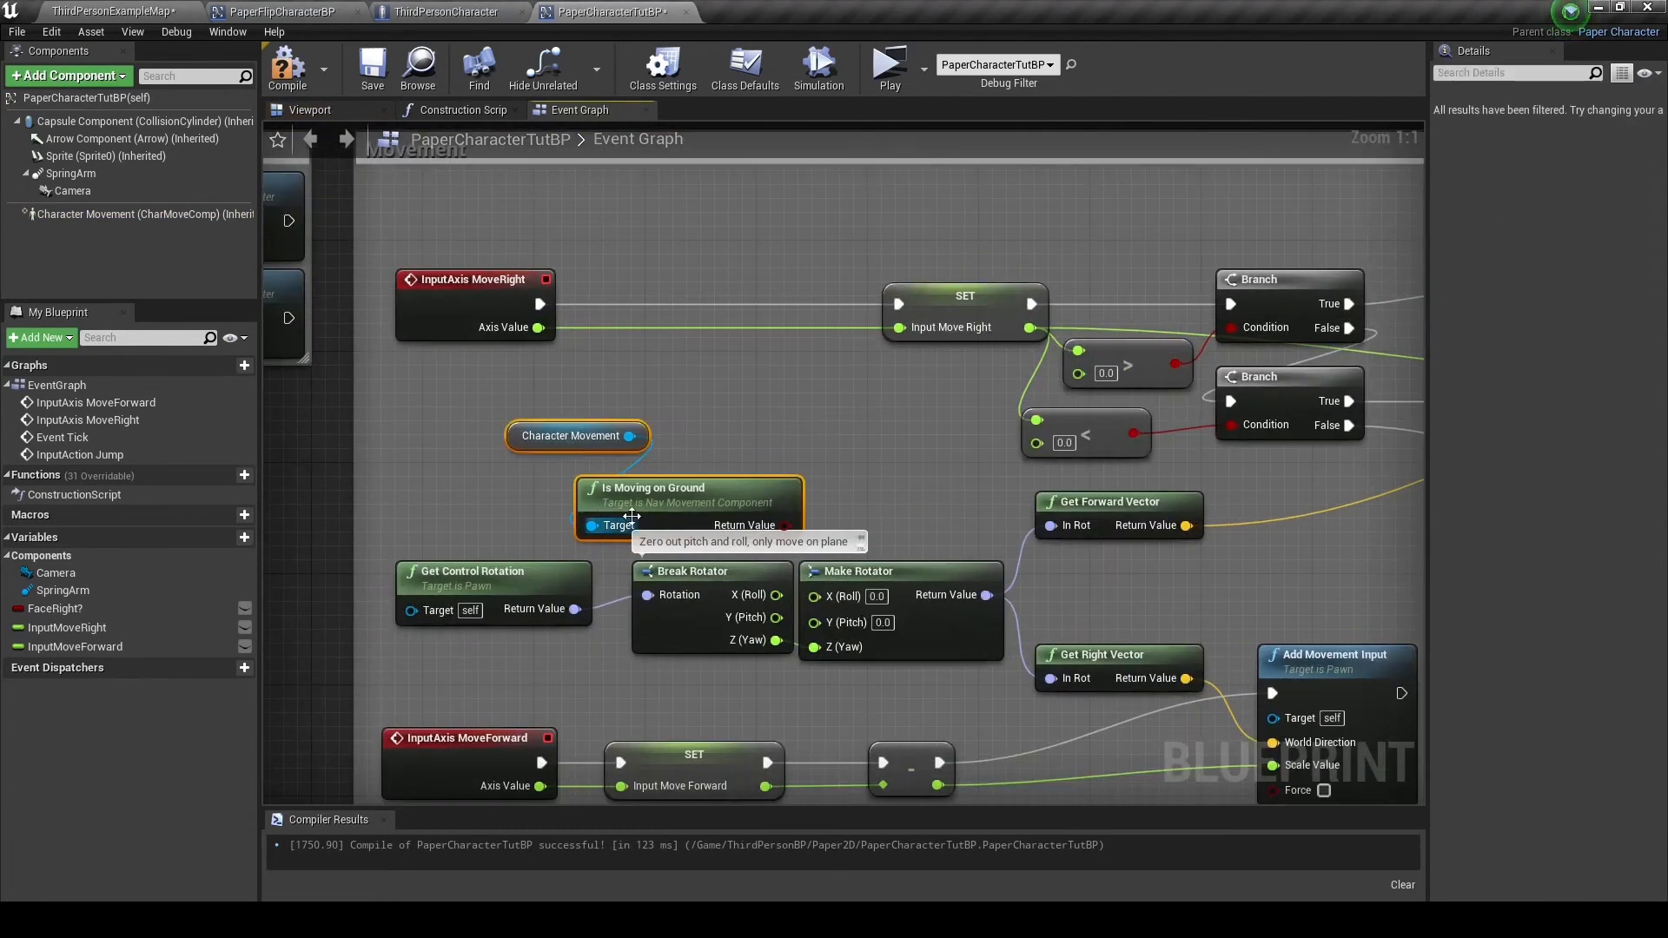
Arrange Is Moving on Ground and a new Branch between Event Tick and the facing branches
{"action": "left_click_drag", "start_coordinate": [674, 525], "coordinate": [751, 446]}
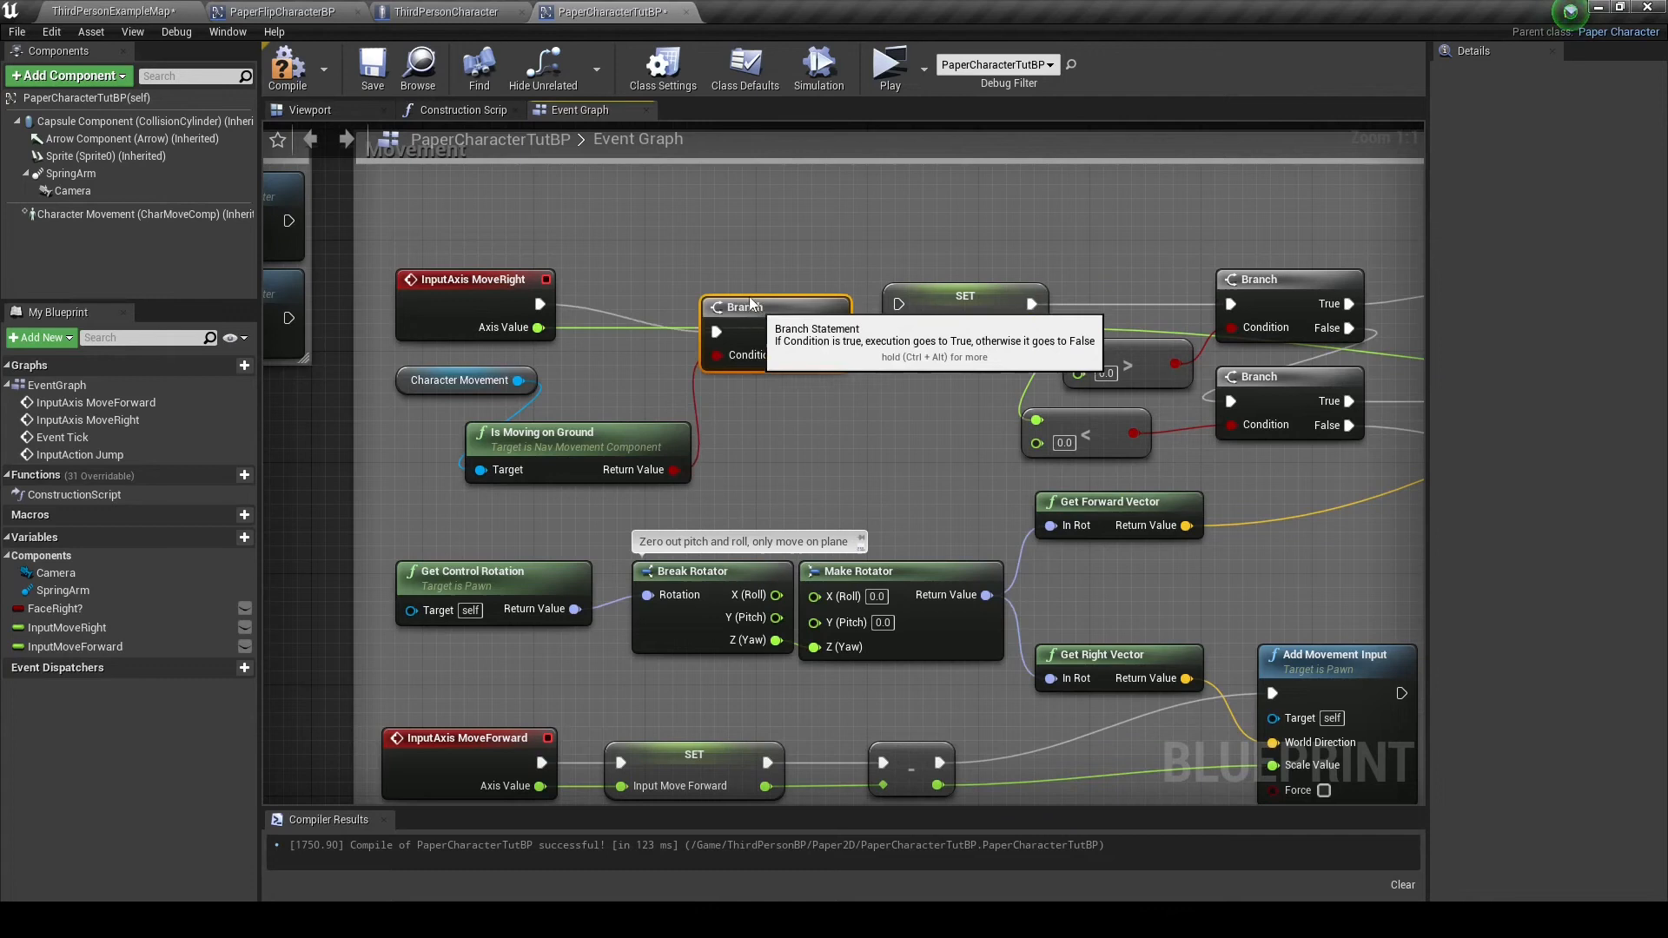
{"action": "left_click_drag", "start_coordinate": [753, 305], "coordinate": [702, 250]}
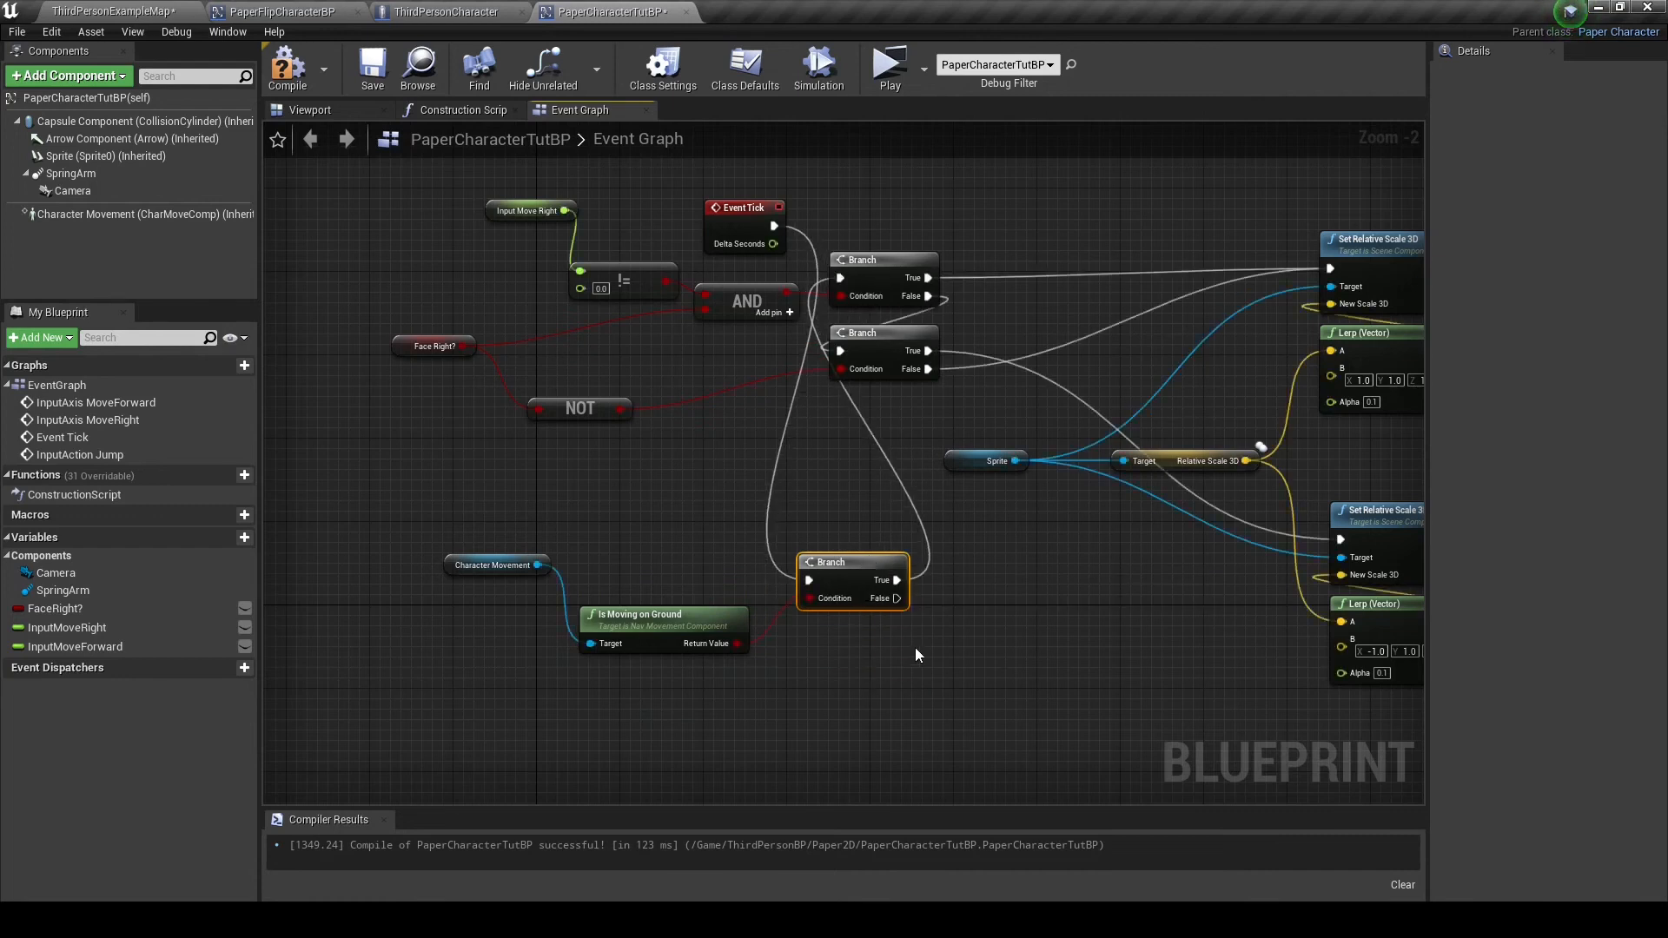
Wire the ground-check Branch into the flip branches and launch a play preview
{"action": "left_click_drag", "start_coordinate": [851, 561], "coordinate": [983, 665]}
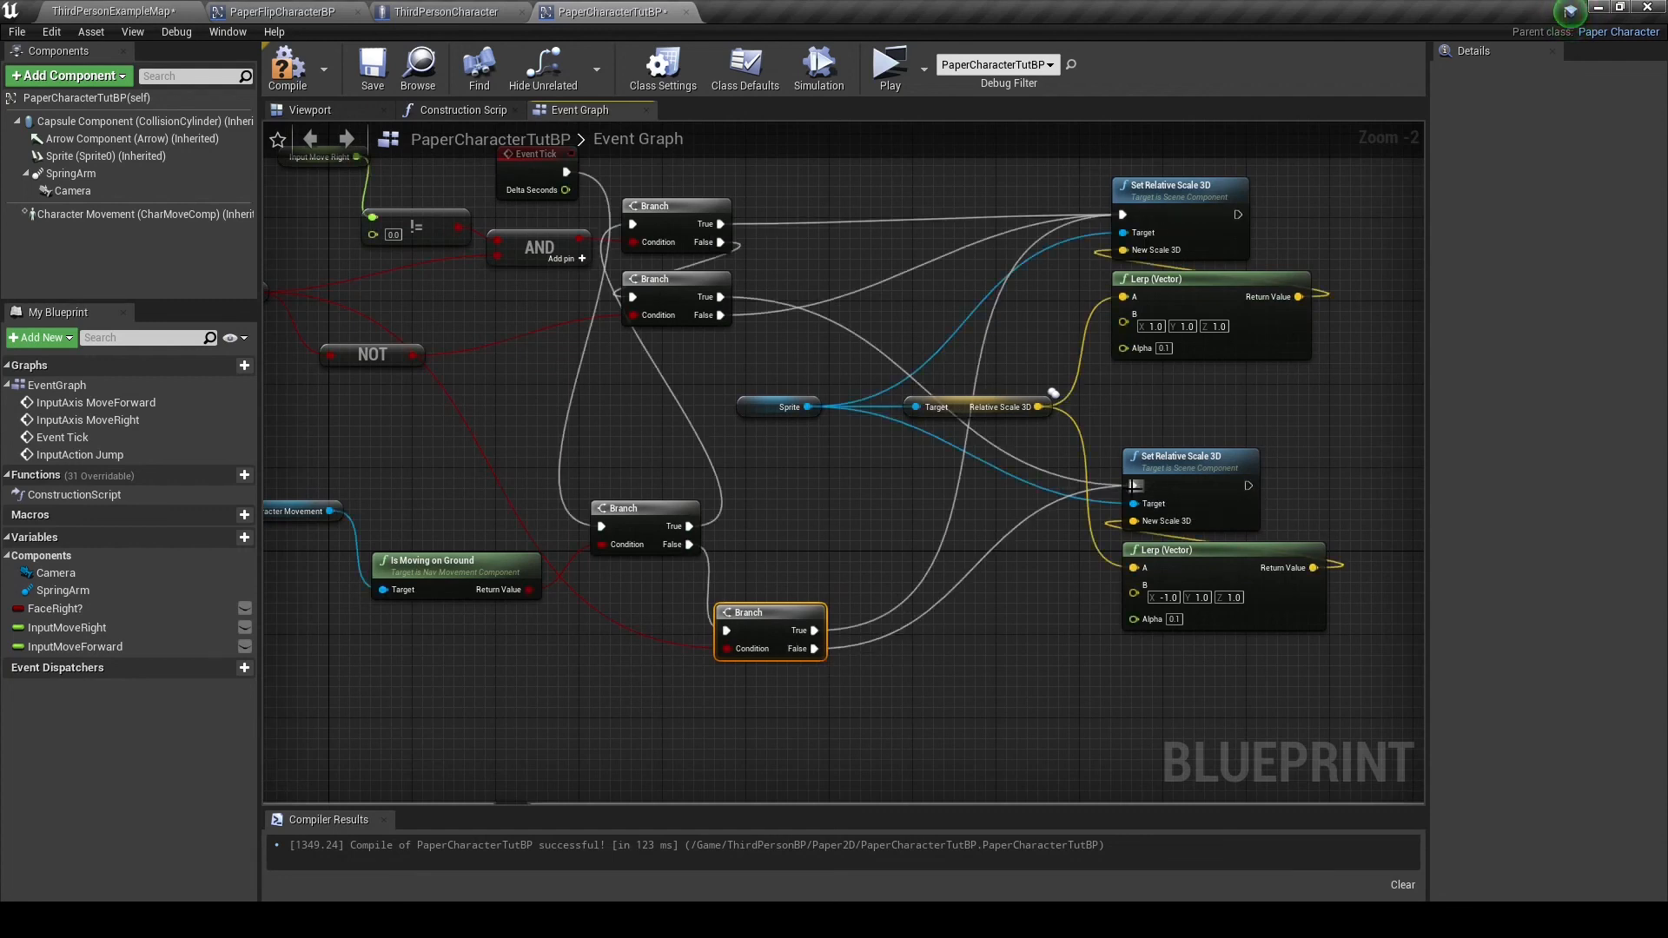
{"action": "left_click", "coordinate": [888, 64]}
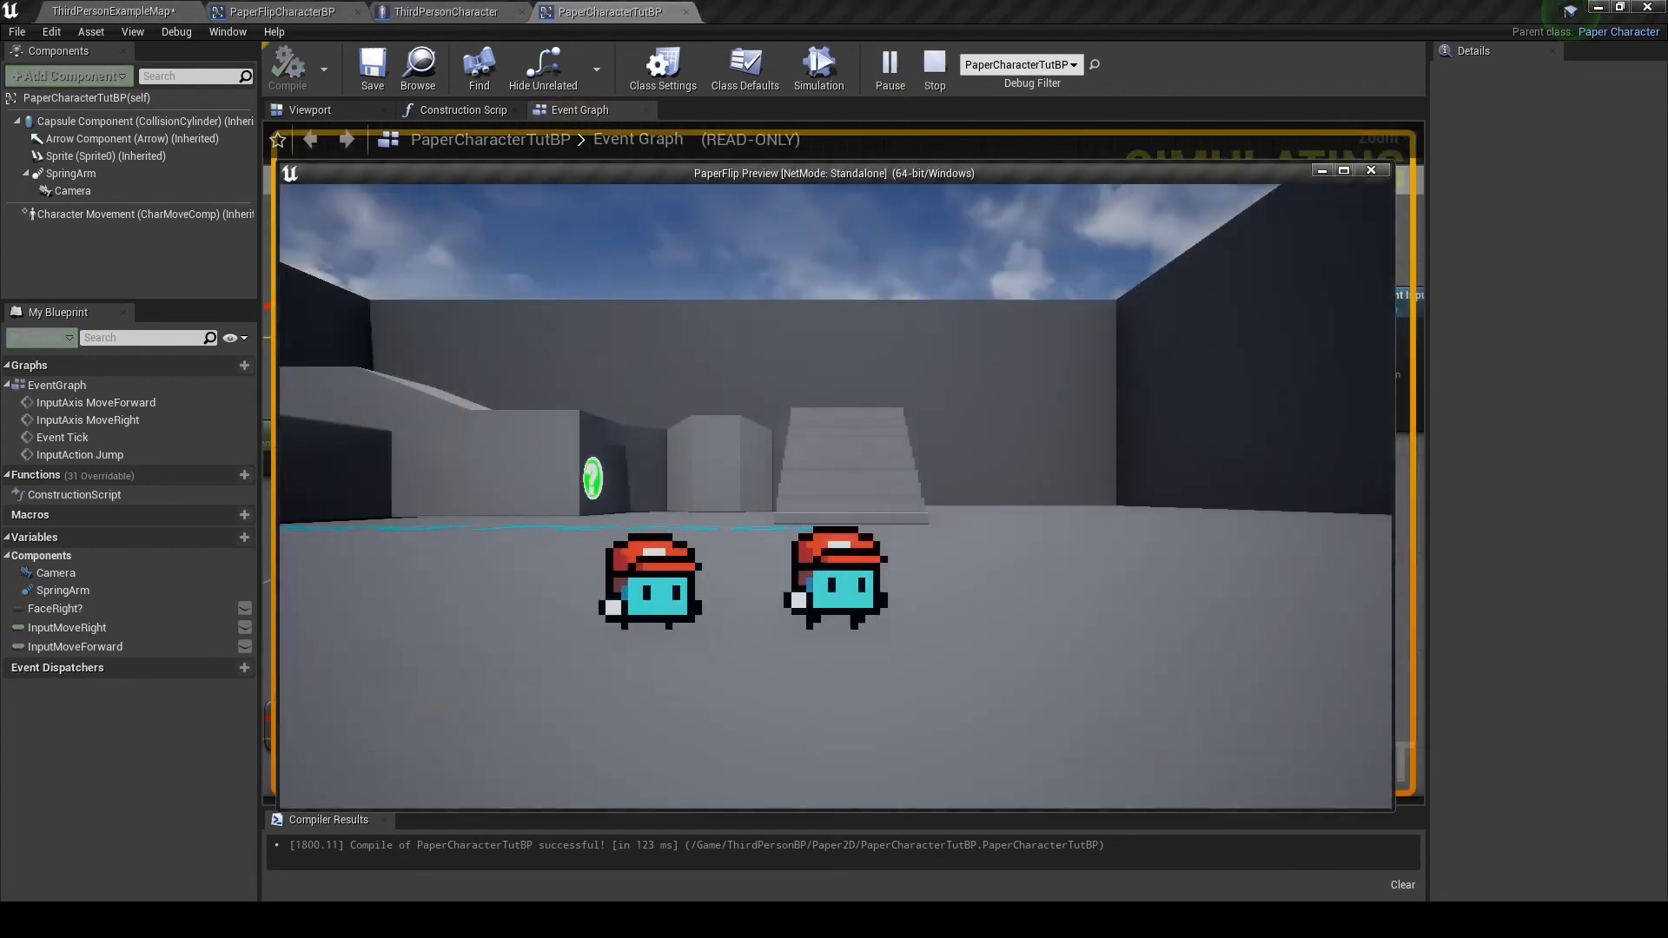